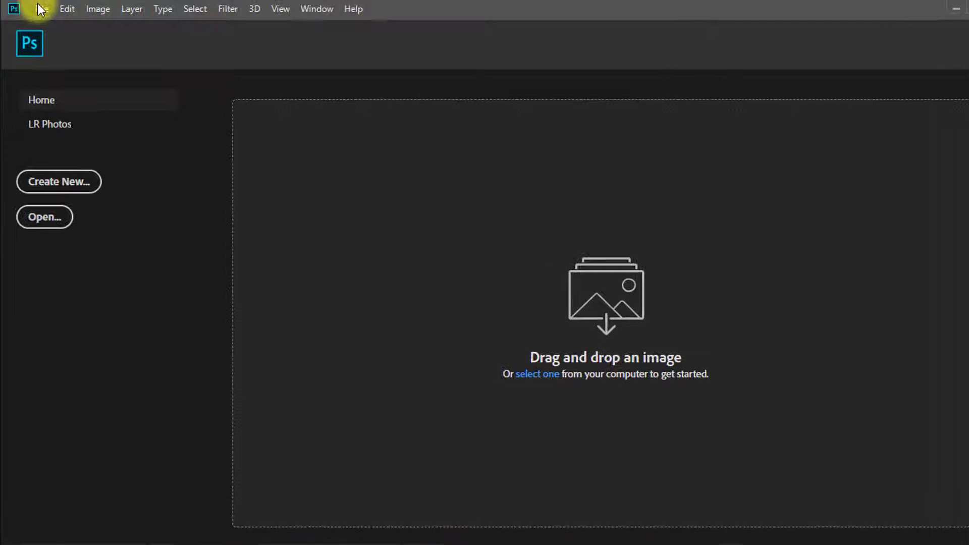
Step: Open the lips photo from the How to Create Realistic Lipstick in Photoshop folder
click(42, 9)
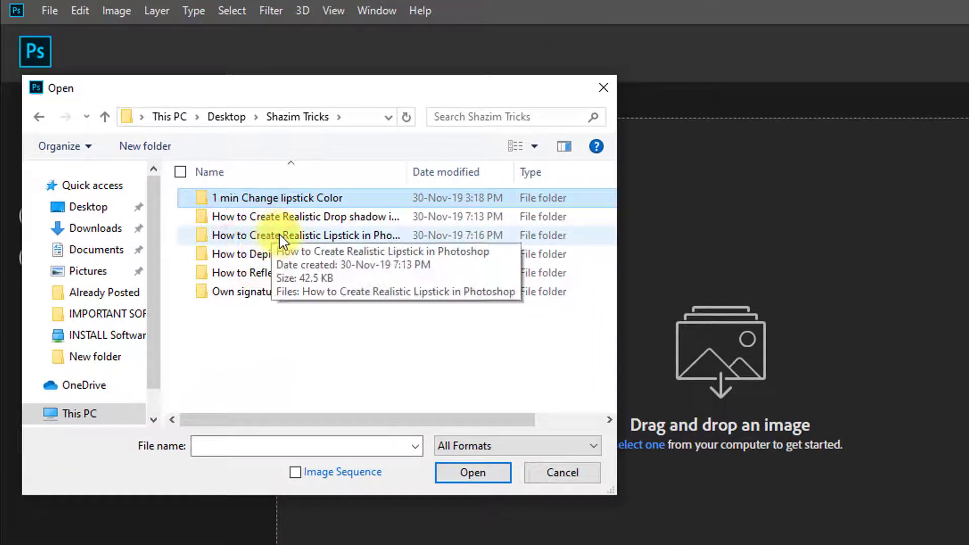
double_click(303, 236)
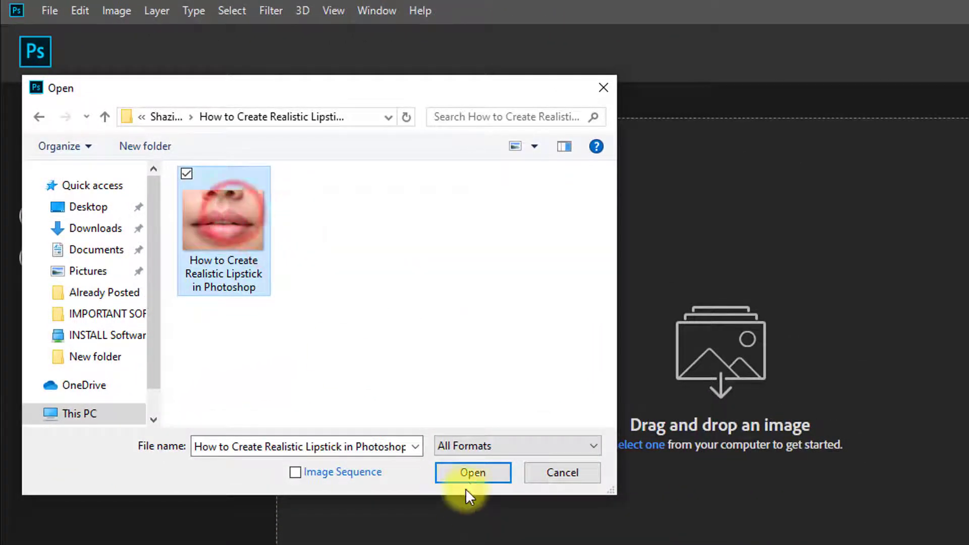
click(472, 472)
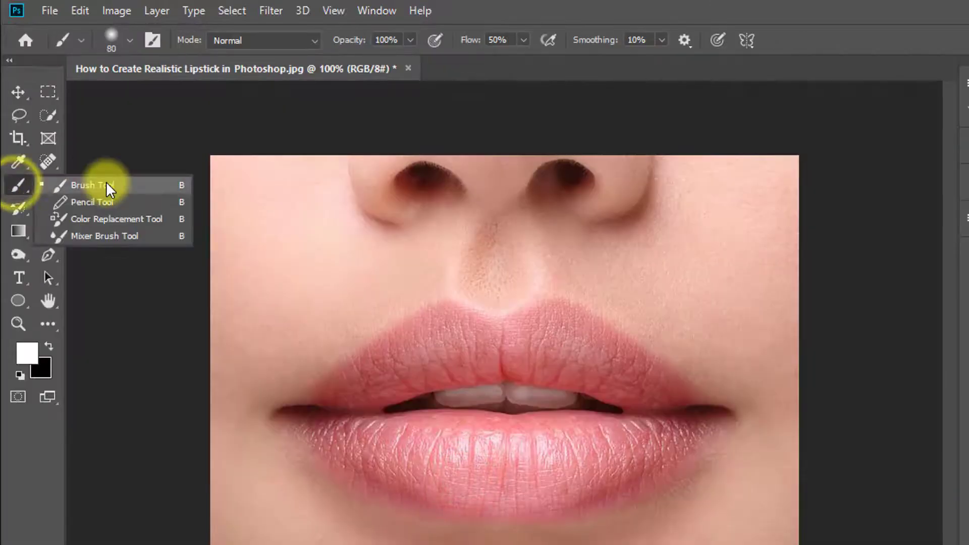
Step: With the Brush in Quick Mask mode, paint the overlay across the upper and lower lips
click(91, 185)
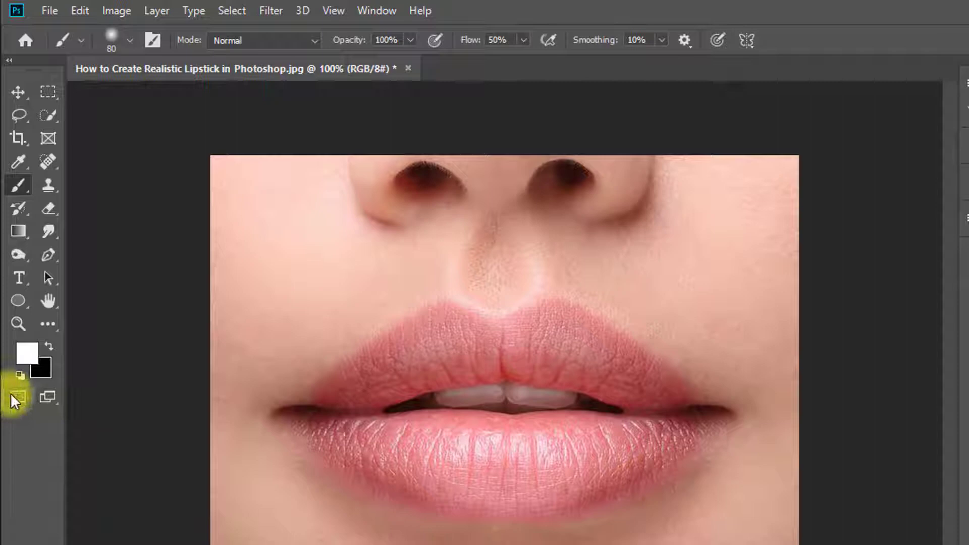
click(18, 396)
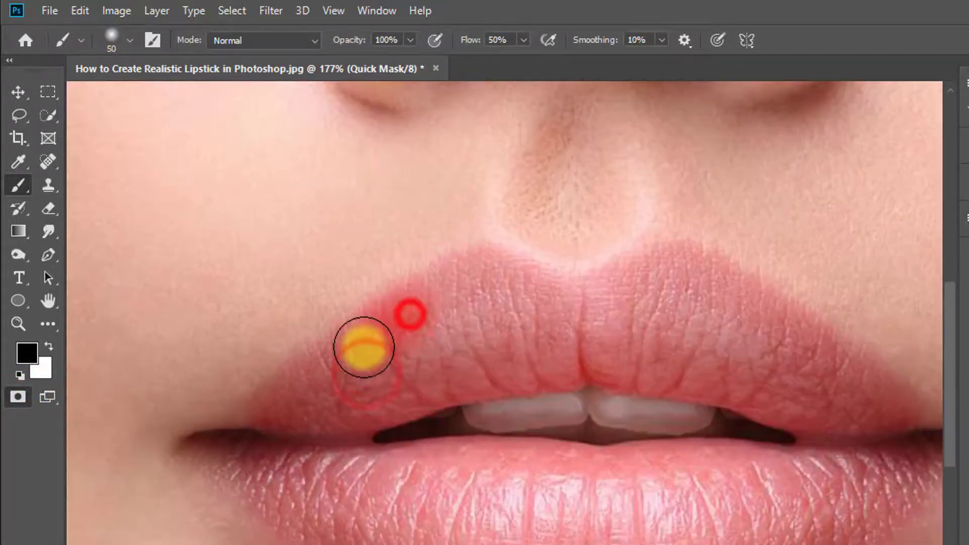
drag(364, 347, 528, 304)
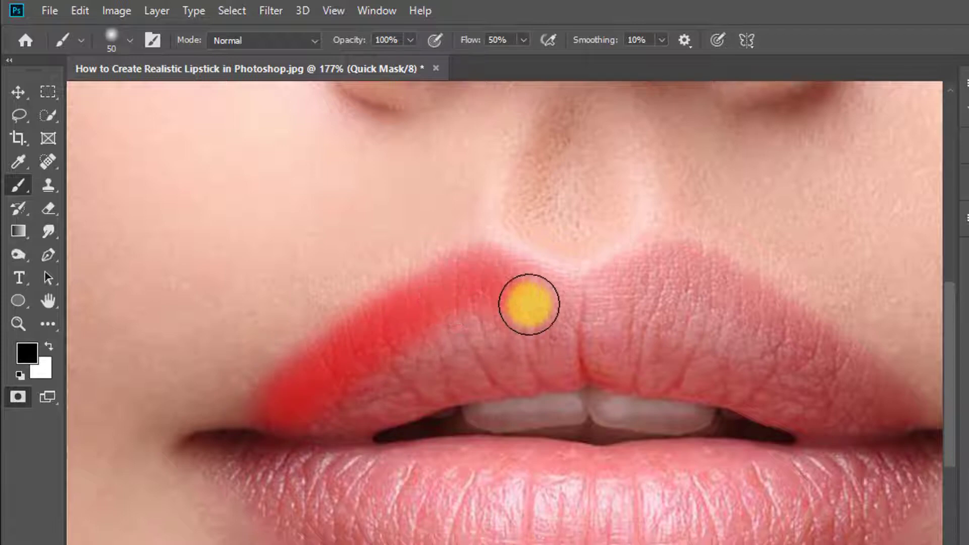
drag(528, 303, 774, 440)
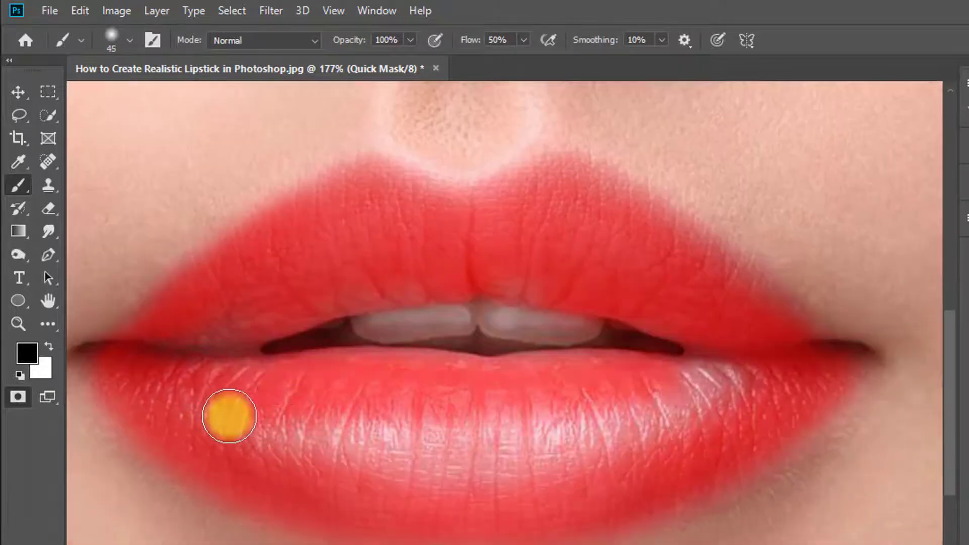
drag(229, 416, 475, 216)
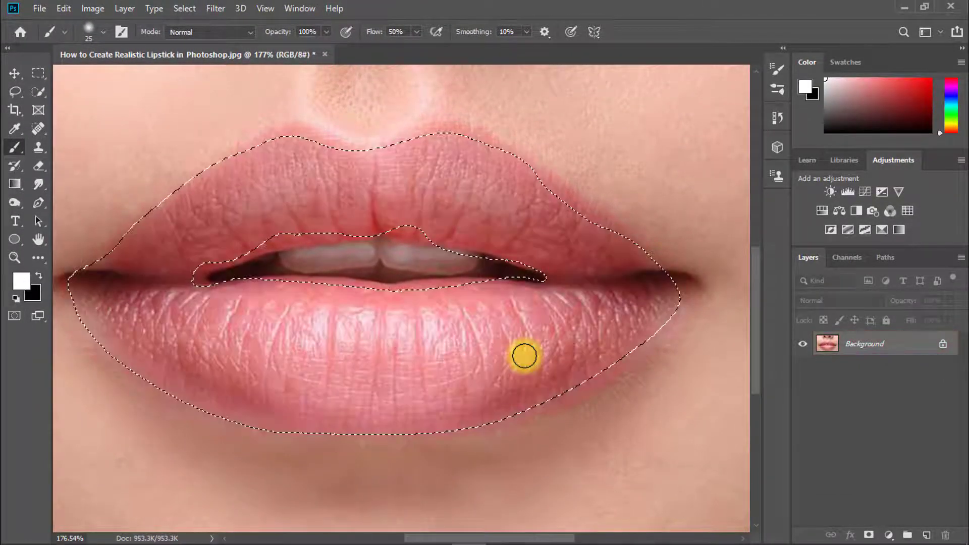
mouse_move(243, 218)
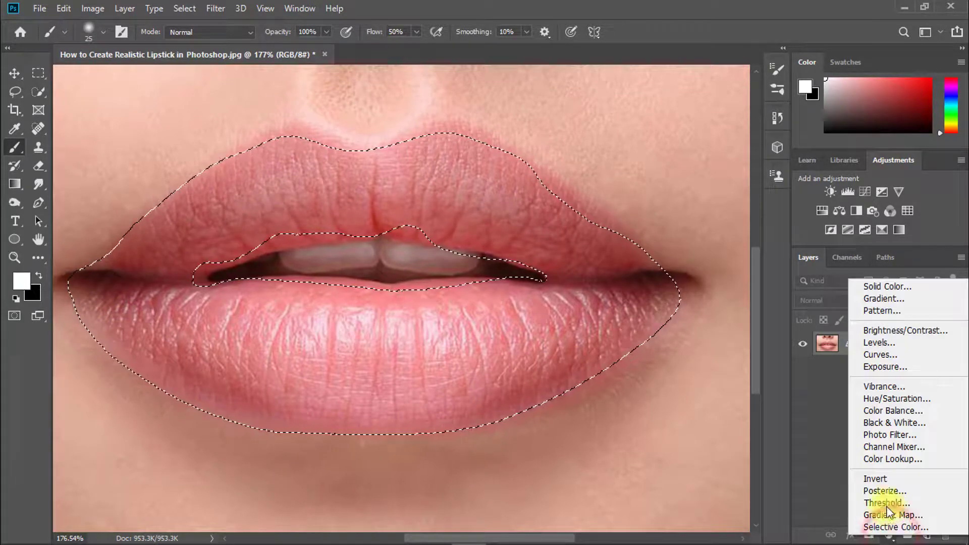
click(887, 286)
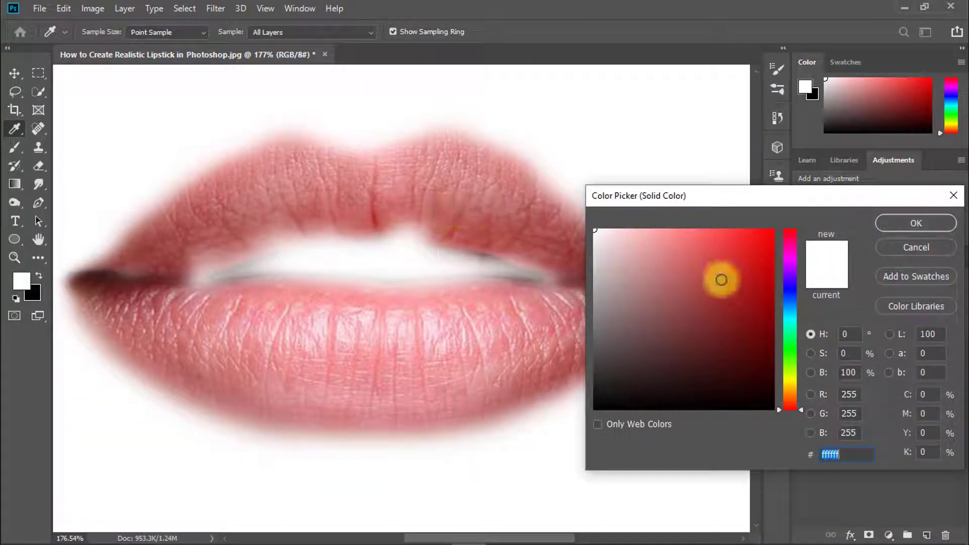
click(769, 255)
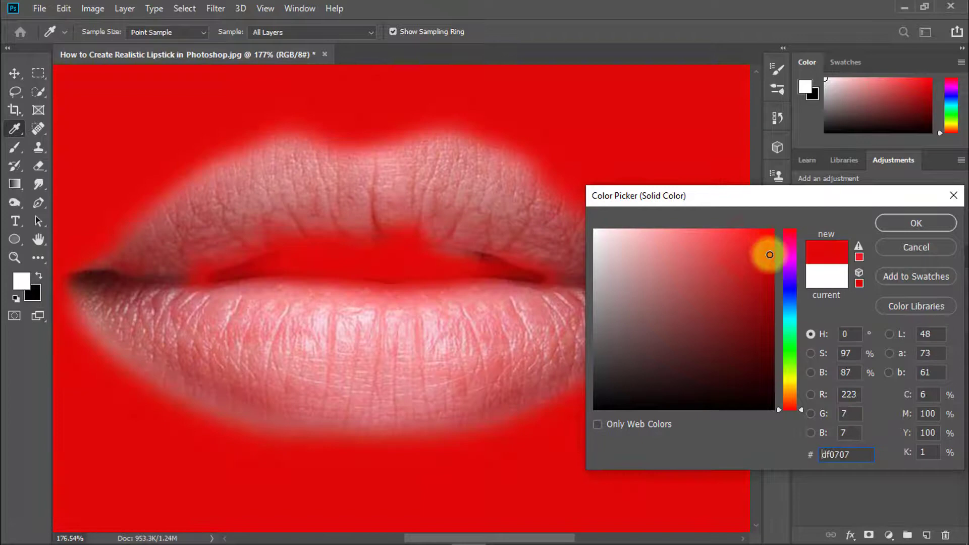
click(916, 247)
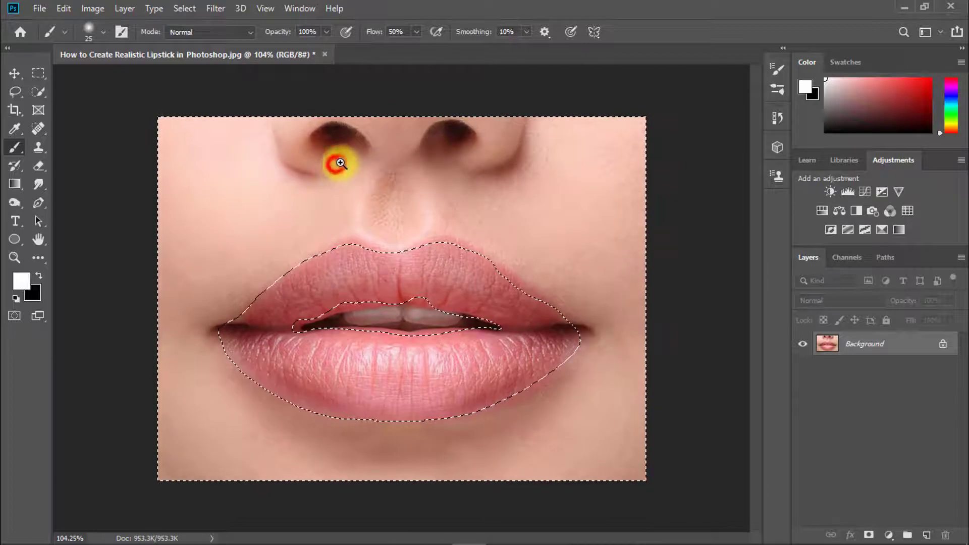
Step: Invert the selection and add a Solid Color fill layer in dark red (b10000) over the lips
key(ctrl+shift+i)
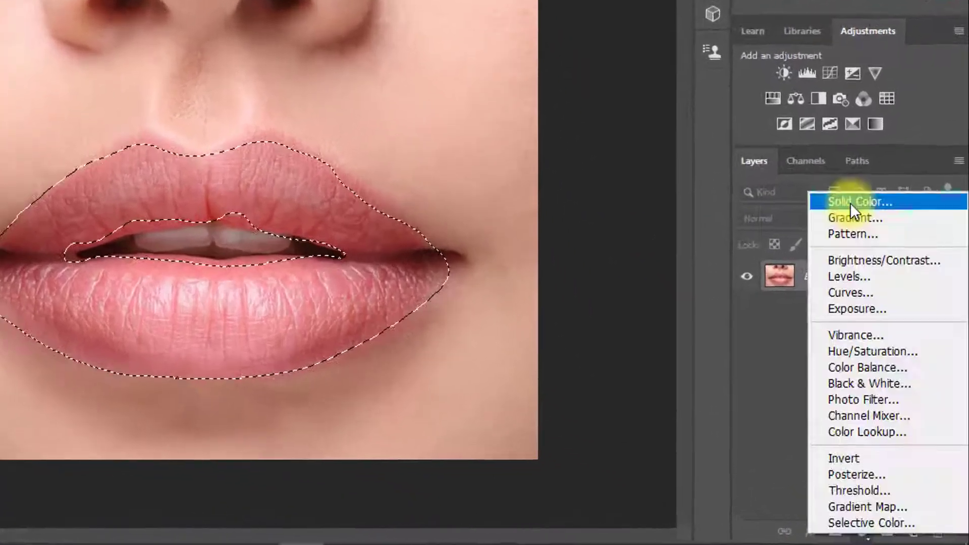
click(859, 201)
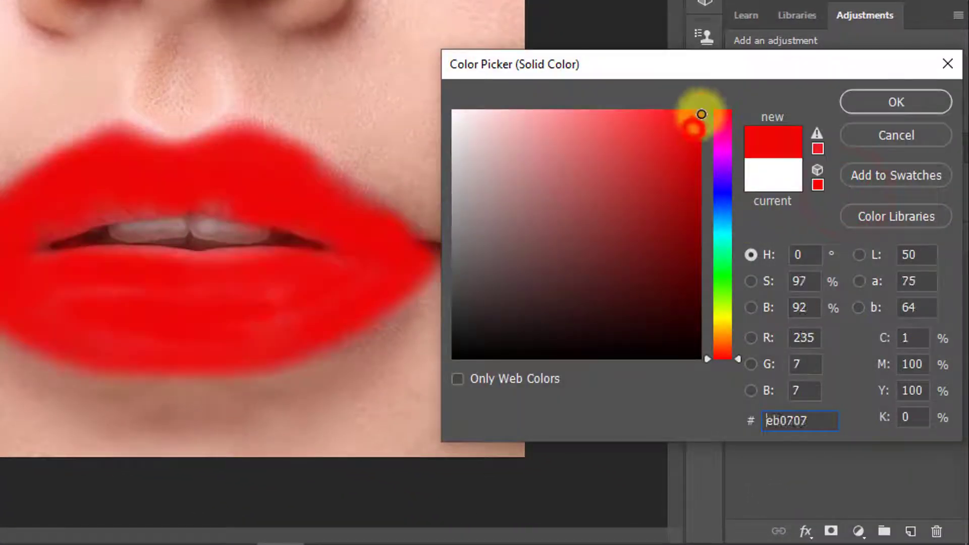
drag(701, 114, 702, 145)
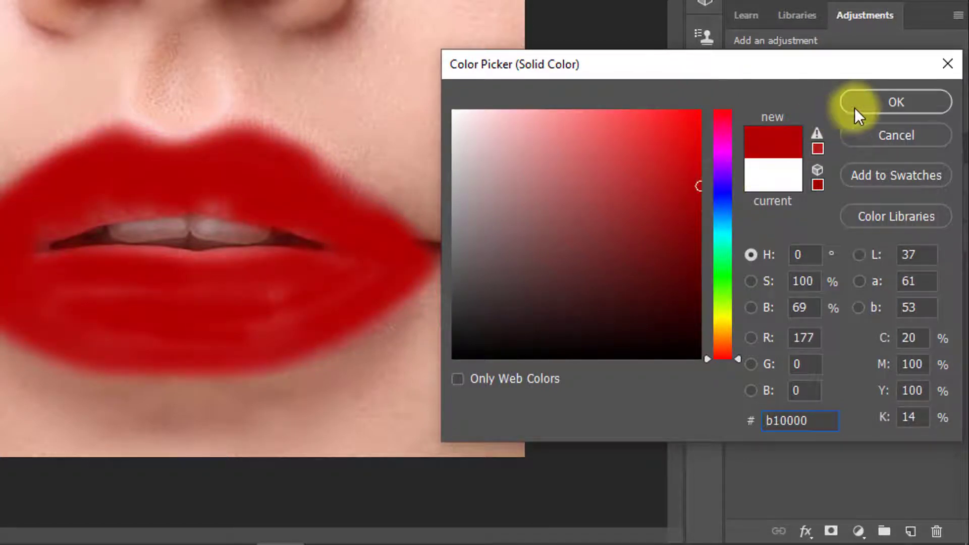
click(894, 101)
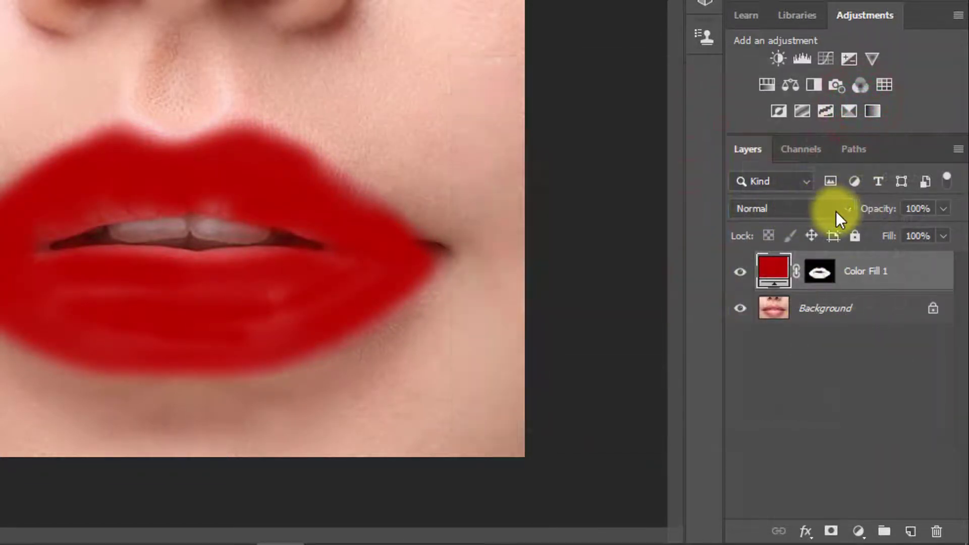
Step: Set the Color Fill 1 layer to Soft Light at 76% opacity for a natural blend
click(791, 208)
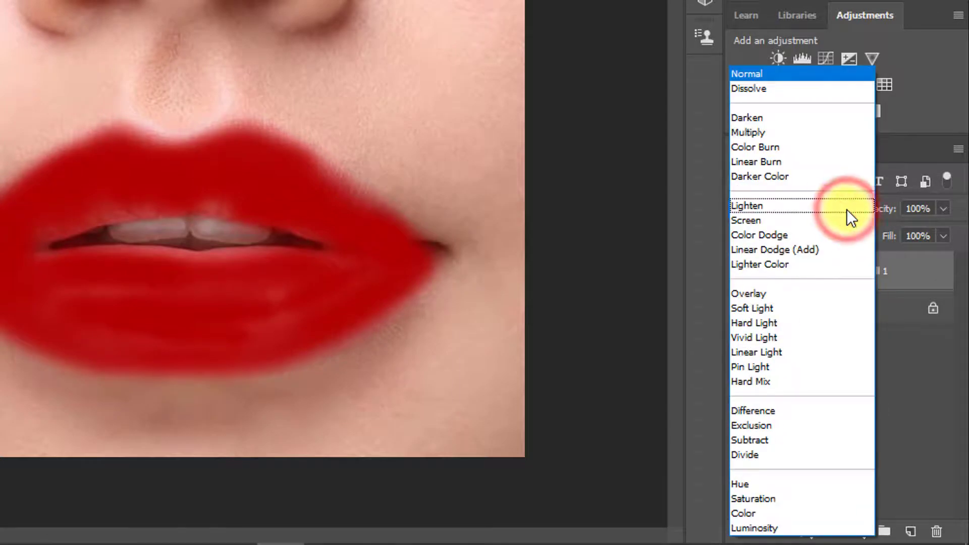
click(751, 308)
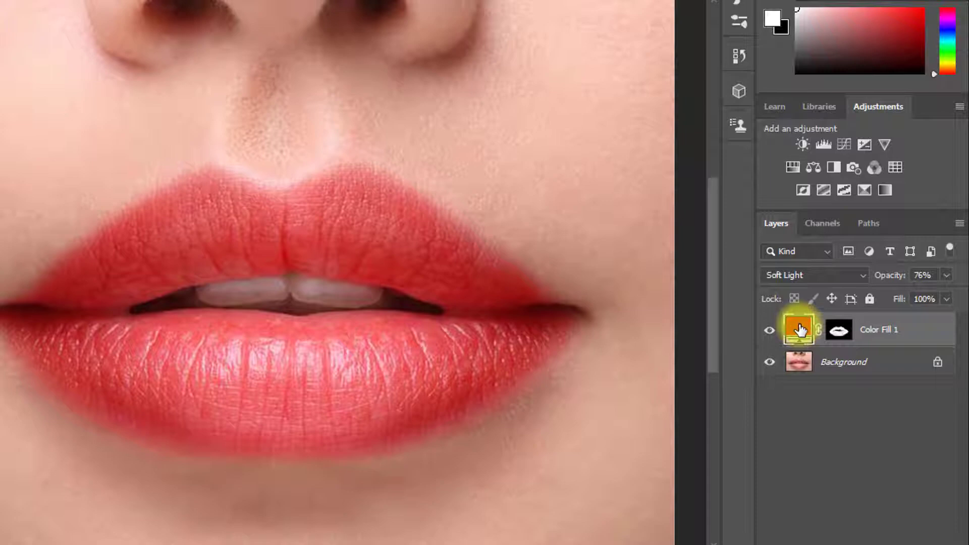
double_click(797, 329)
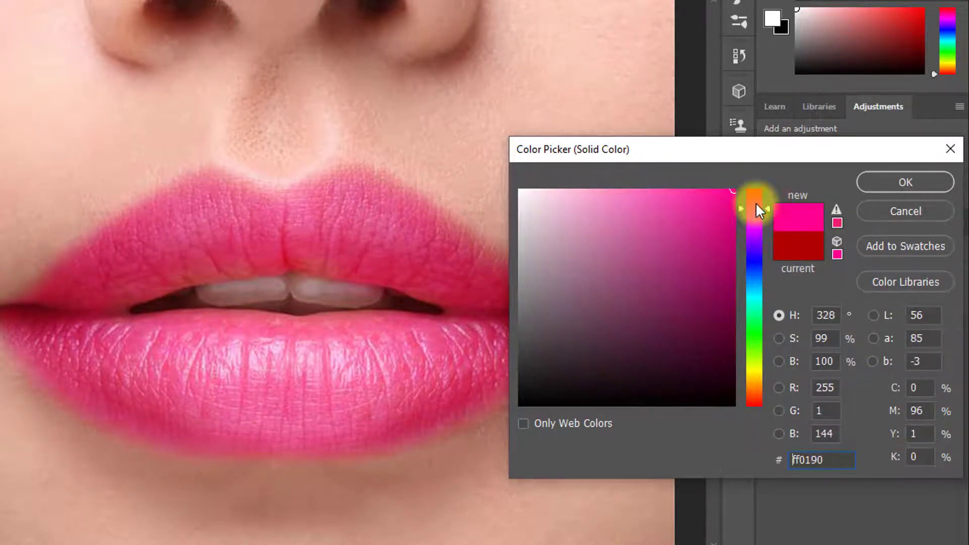
Step: Shift the fill colour's hue to pink (ff014f) and confirm it
drag(751, 209, 751, 204)
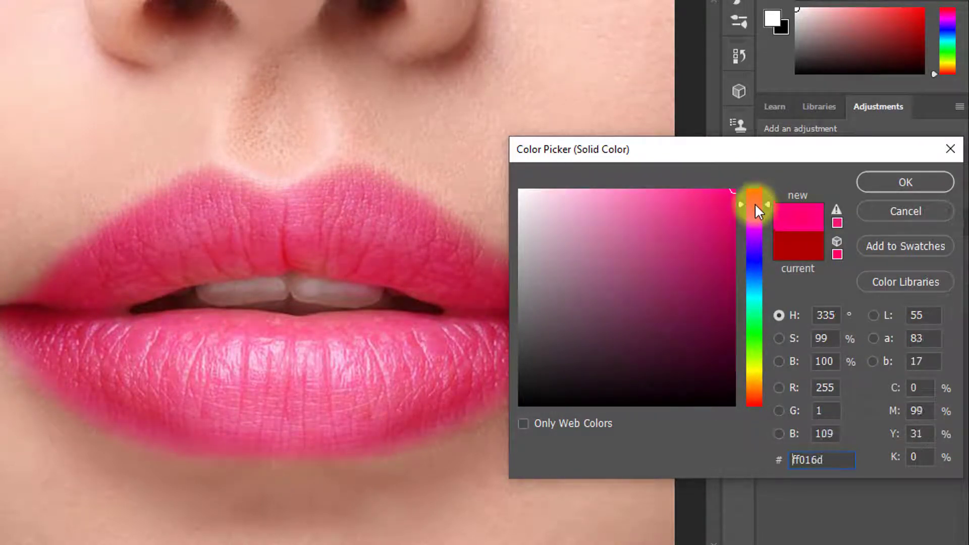
drag(758, 211, 758, 205)
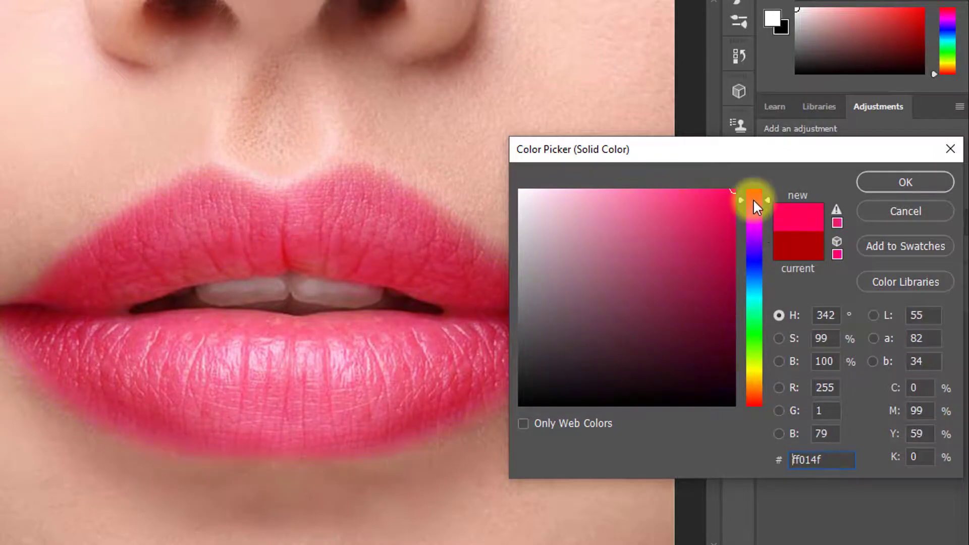
click(904, 183)
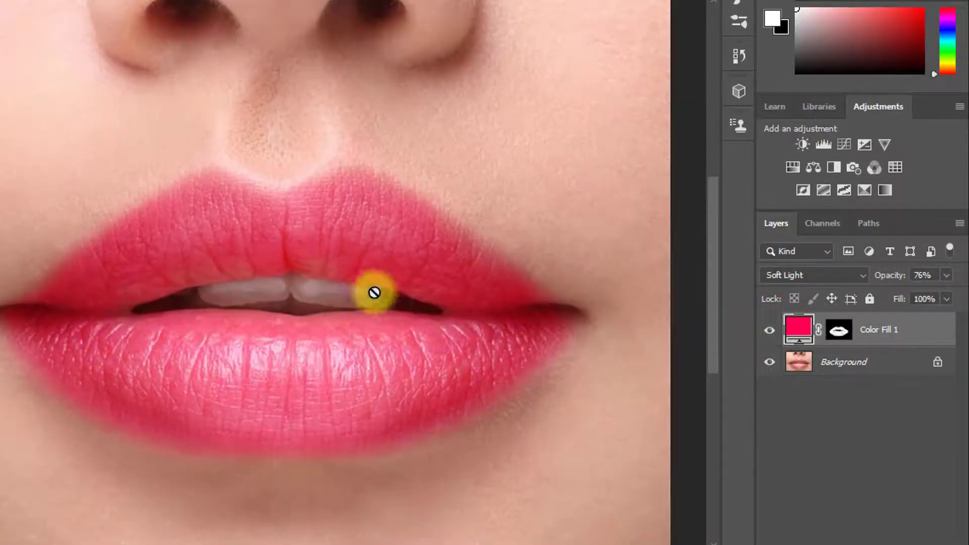
mouse_move(101, 308)
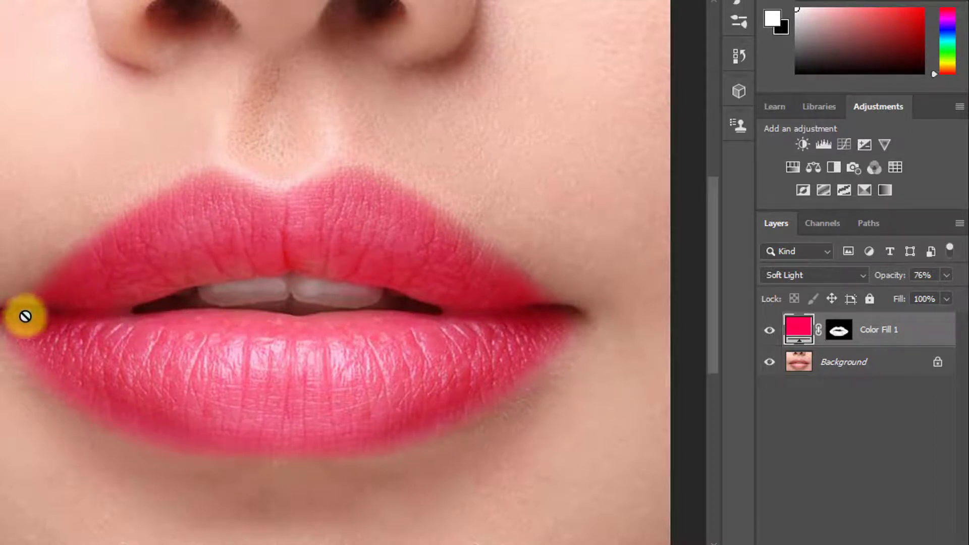
mouse_move(491, 326)
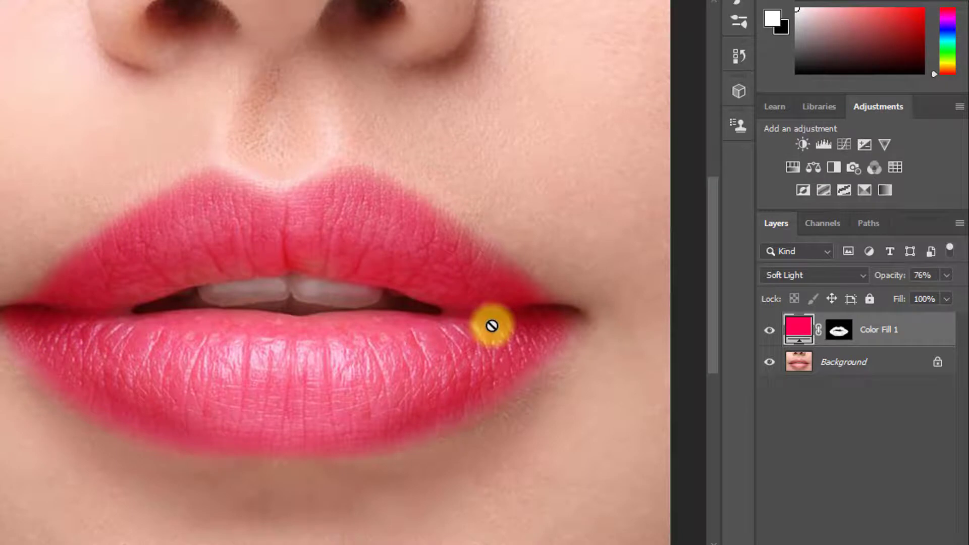
mouse_move(432, 281)
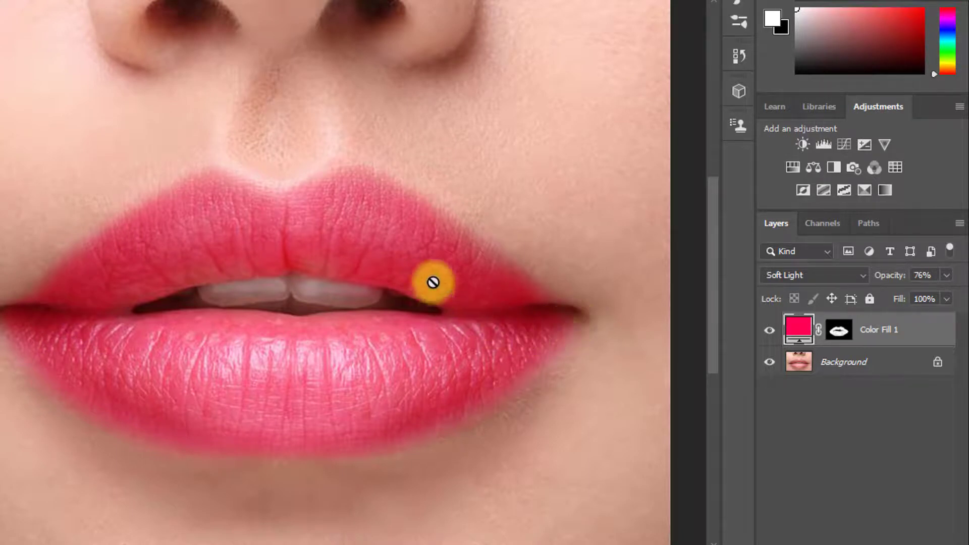
mouse_move(328, 267)
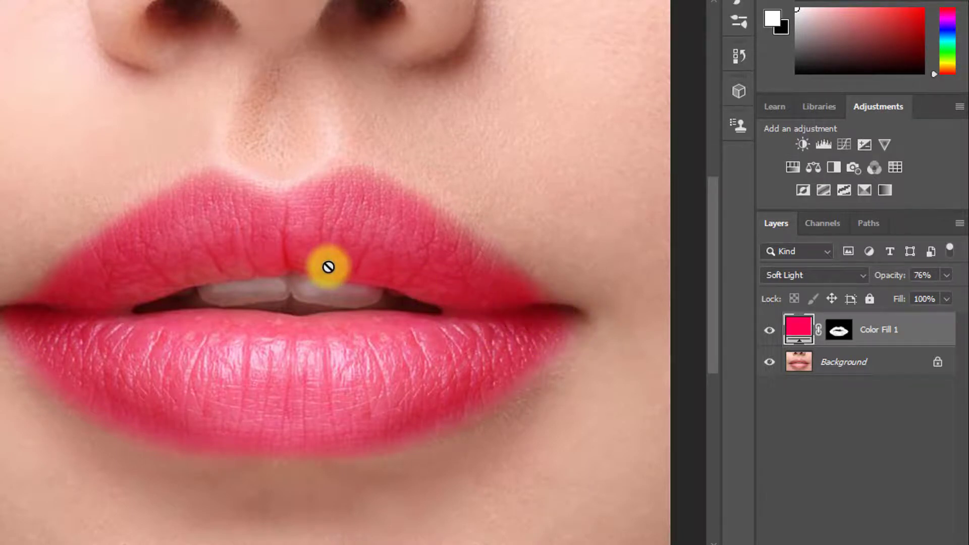
mouse_move(306, 249)
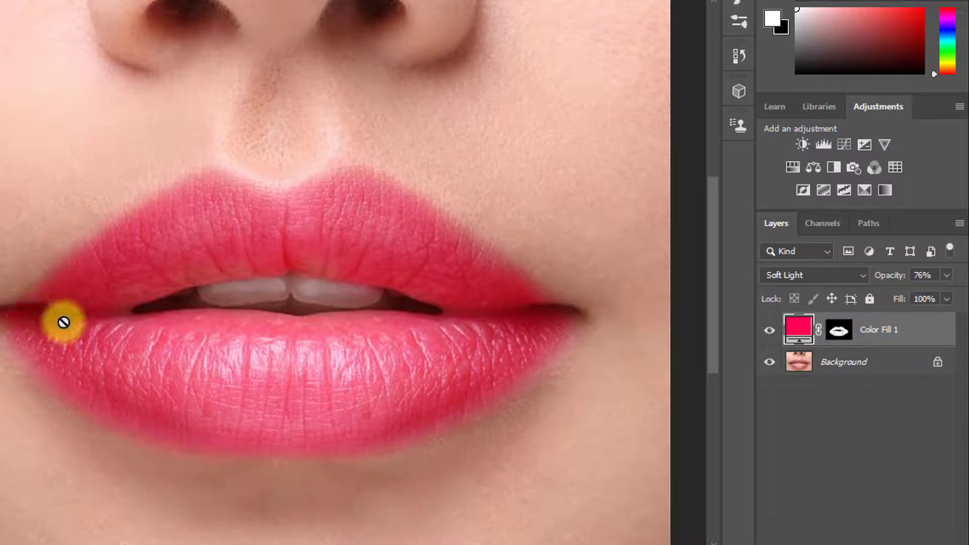
mouse_move(82, 361)
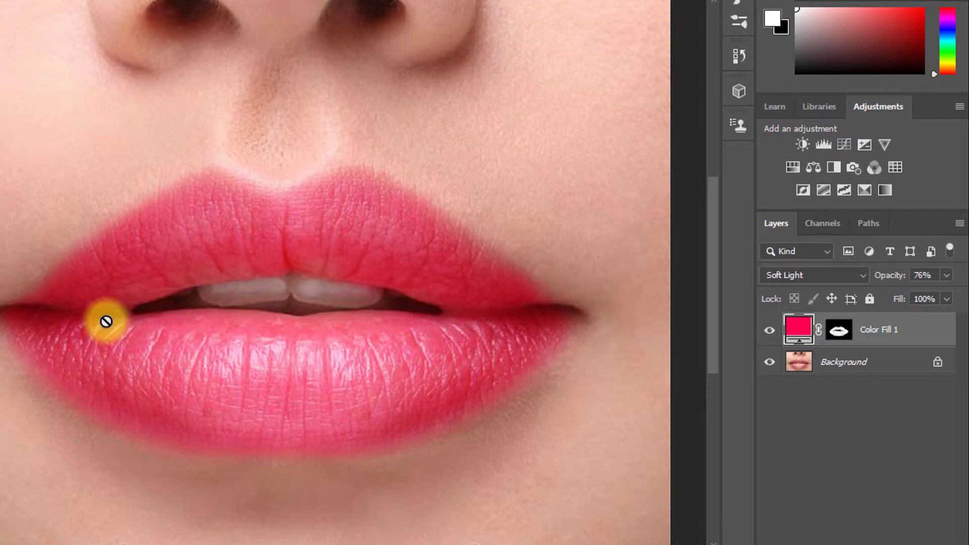
mouse_move(161, 240)
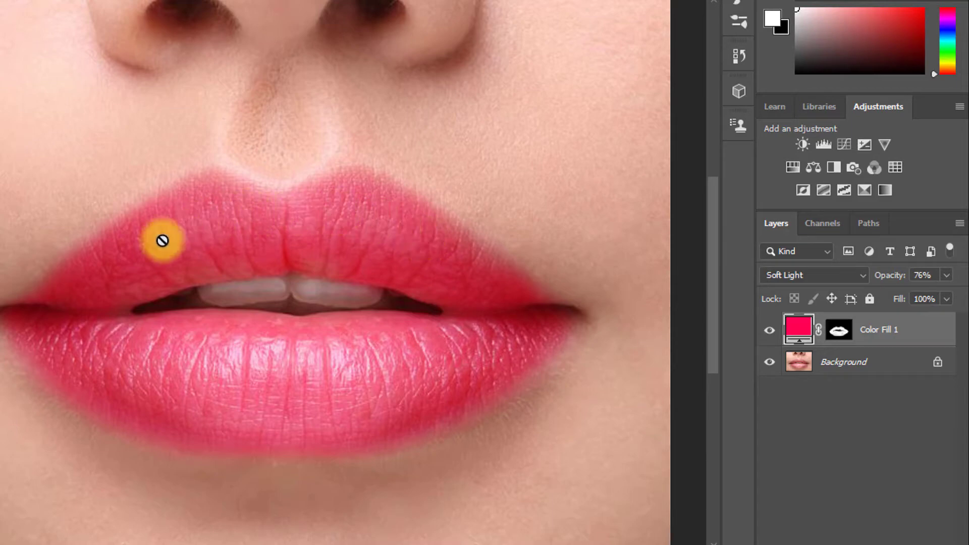
mouse_move(104, 263)
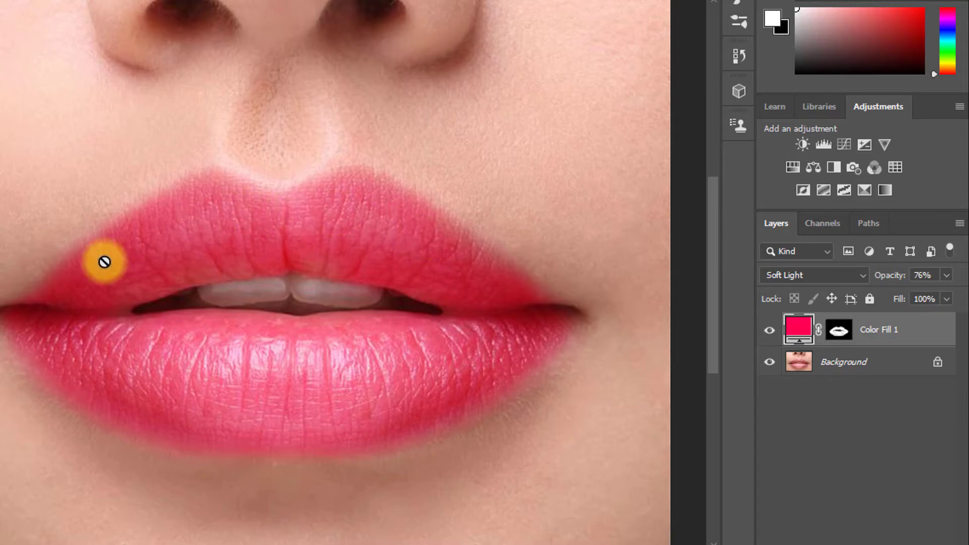